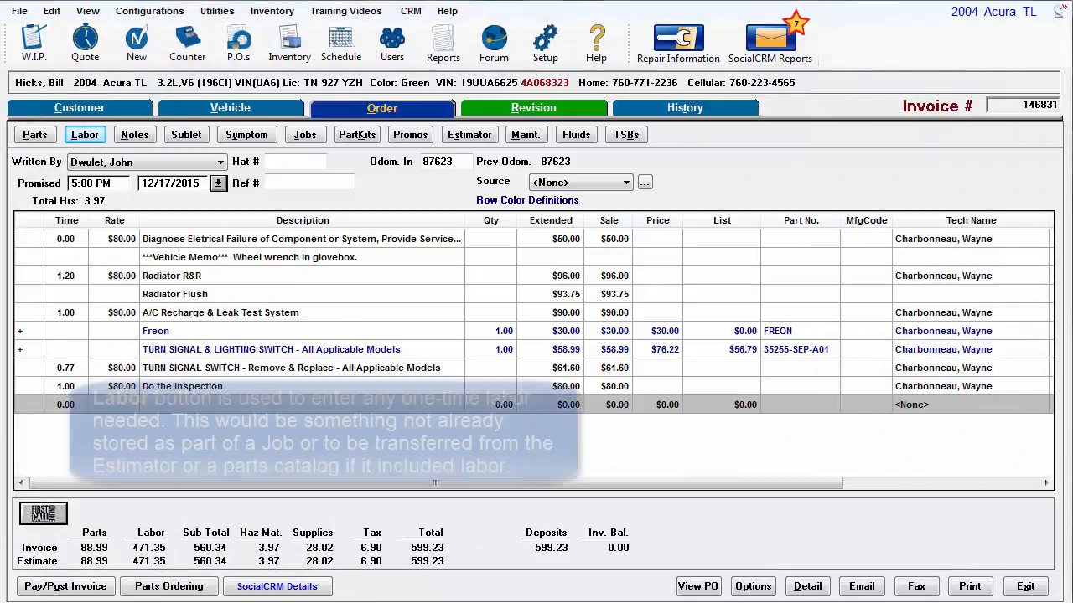
Open a blank Order Item Entry - LABOR form for invoice 146831.
click(85, 134)
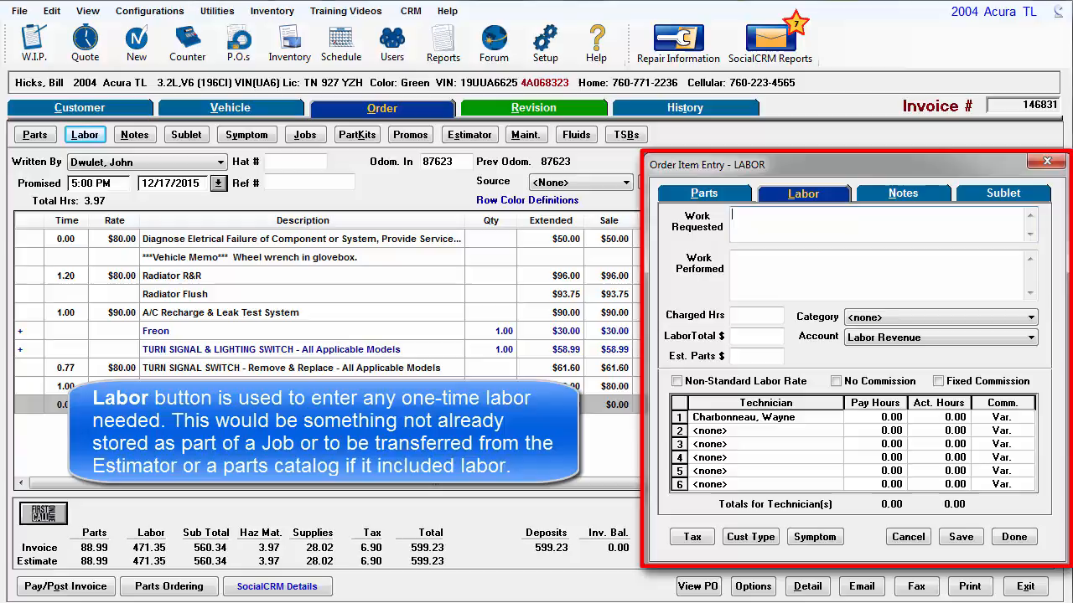
Enter 'Oil and filter change' as requested work and 'Perform LOF, check tire pressure, top off fluids' as performed.
text(Oil and)
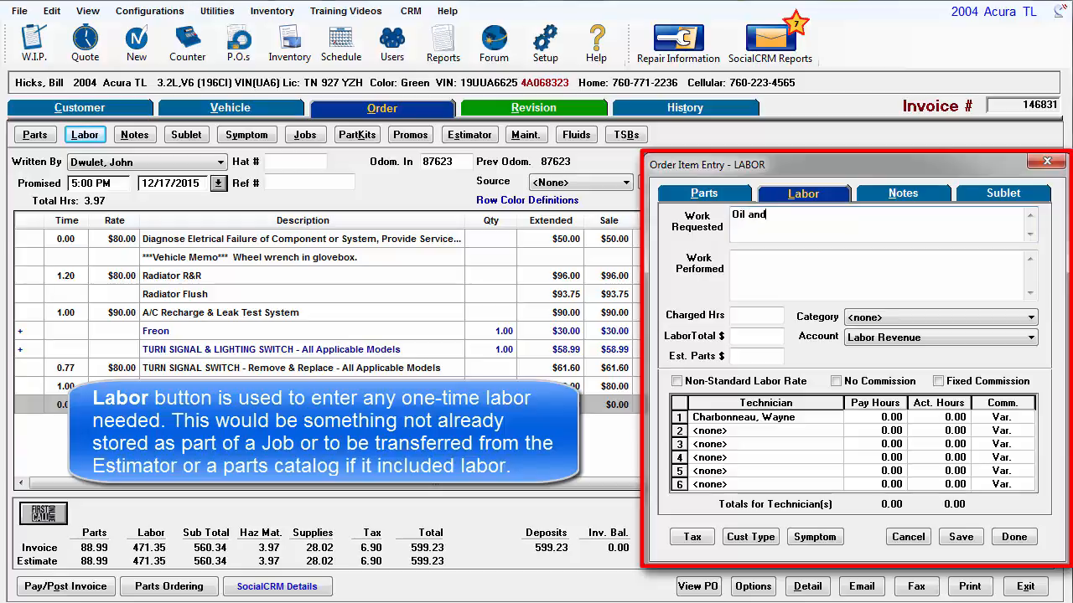
text(filter change)
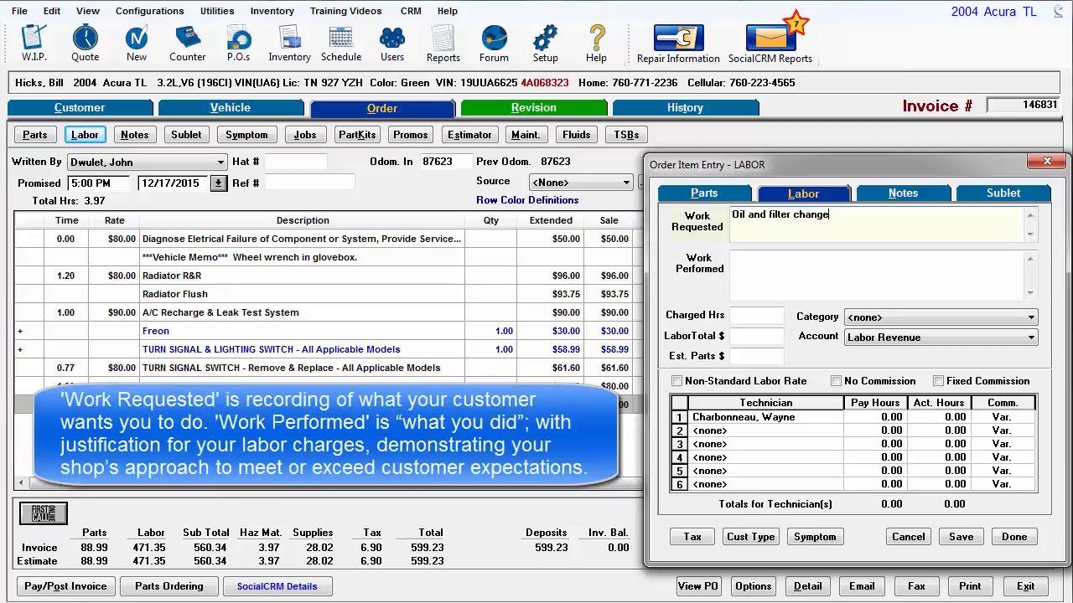
click(876, 224)
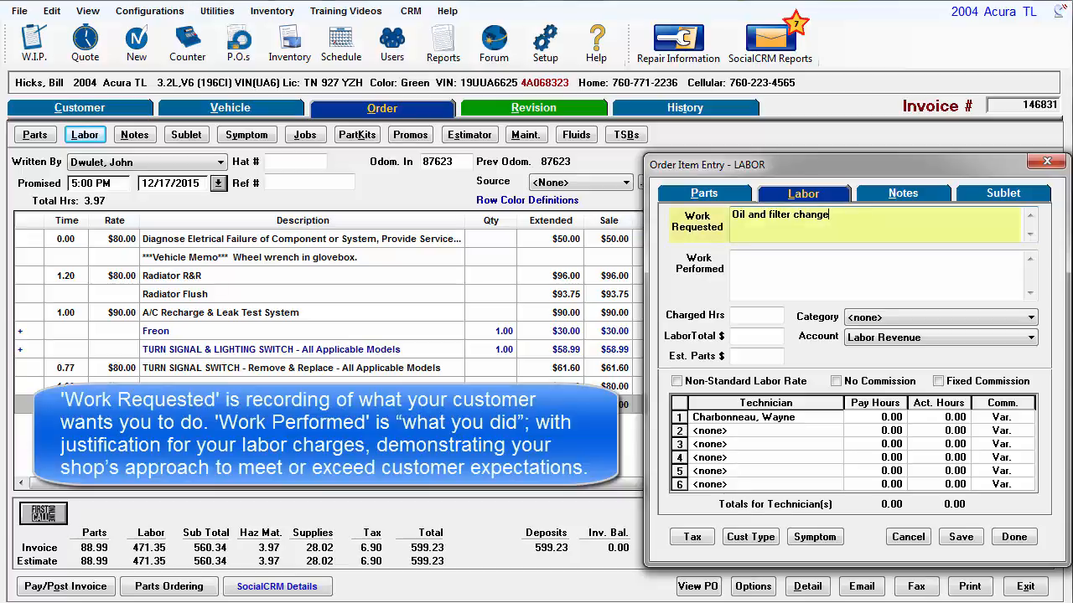
click(876, 226)
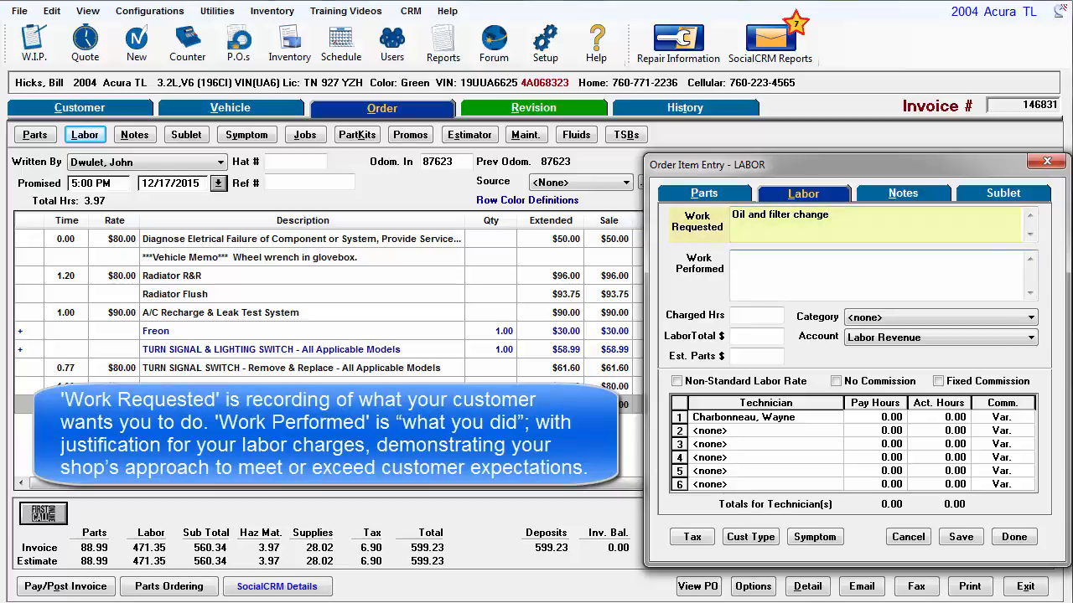
click(880, 275)
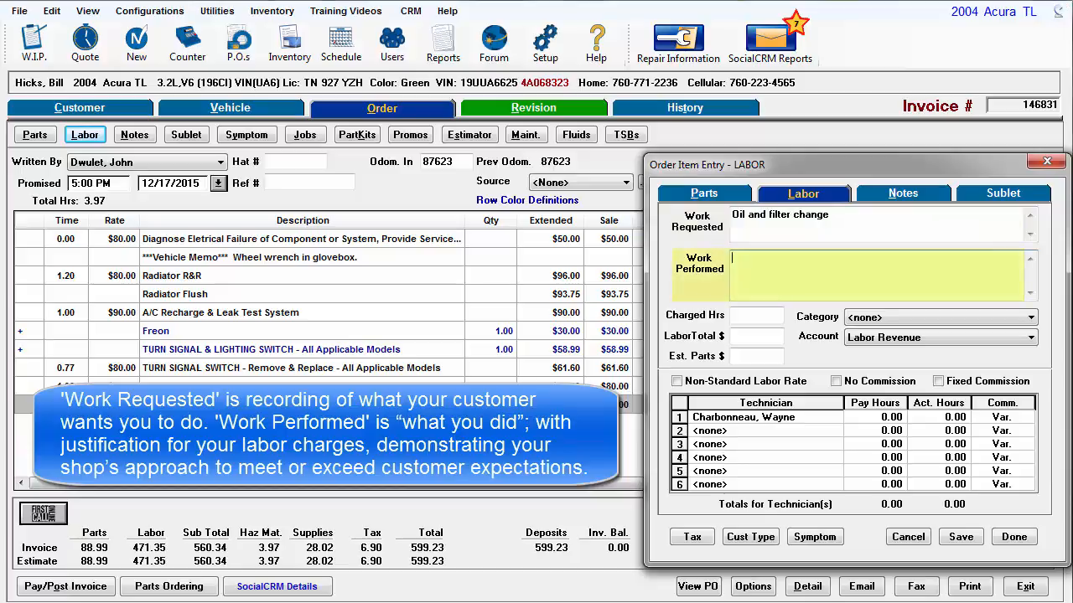
text(Perform LOF, check tire pressure, top off fluids)
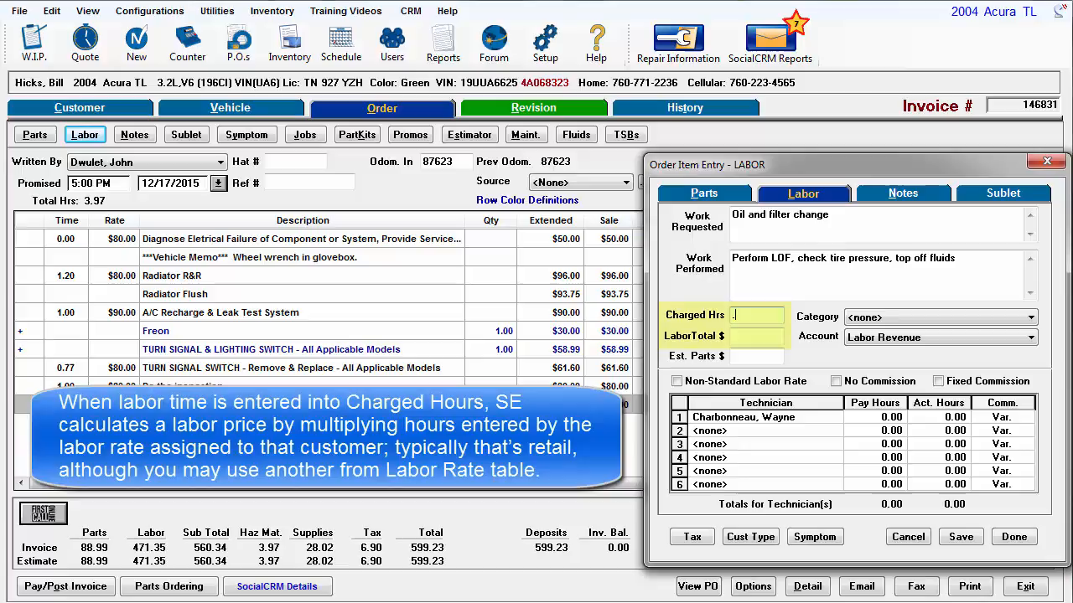
Enter 0.70 in Charged Hrs for the labor item.
text(7)
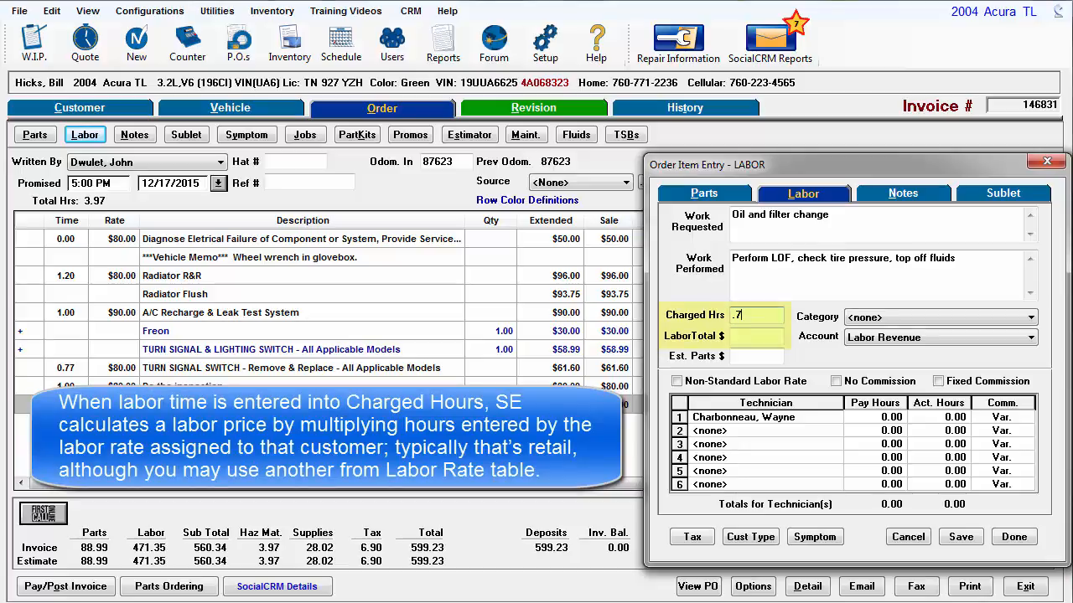
text(0.70)
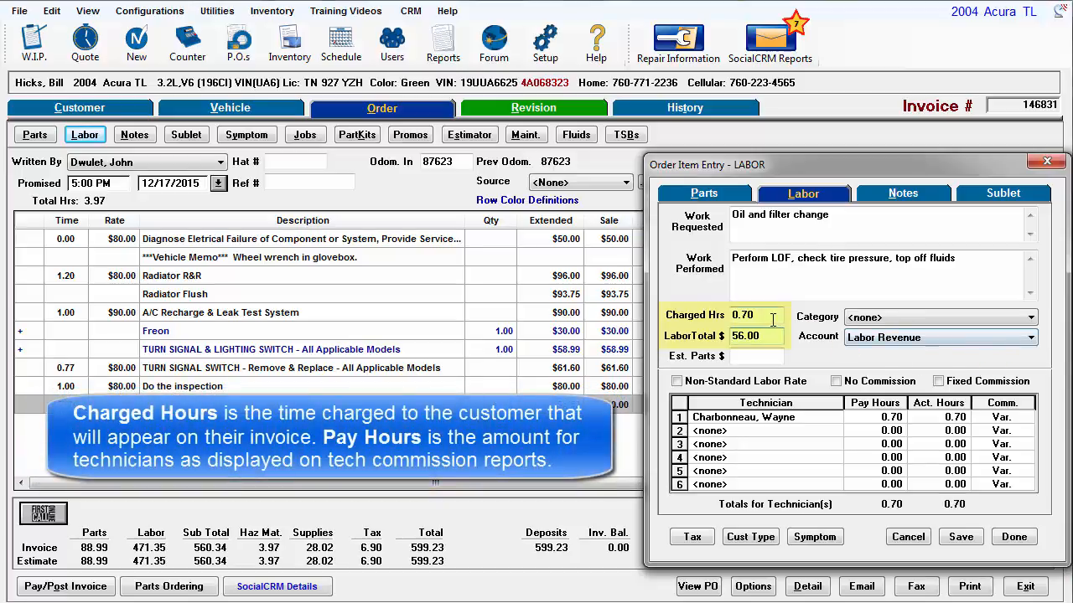
click(756, 314)
text(0)
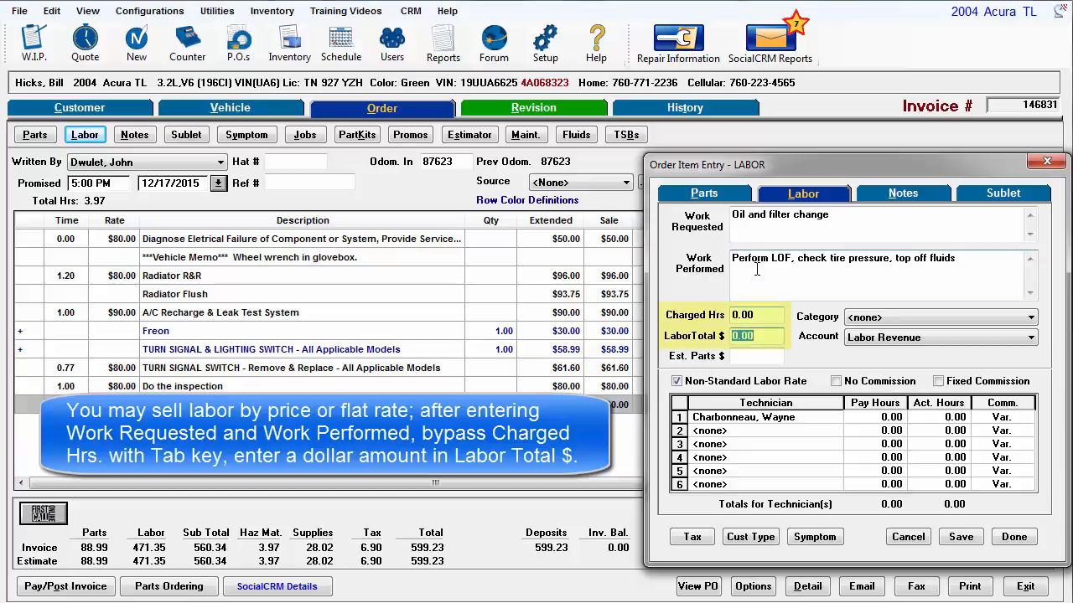
Enter a flat Labor Total of 24.95 at a non-standard rate.
text(24.95)
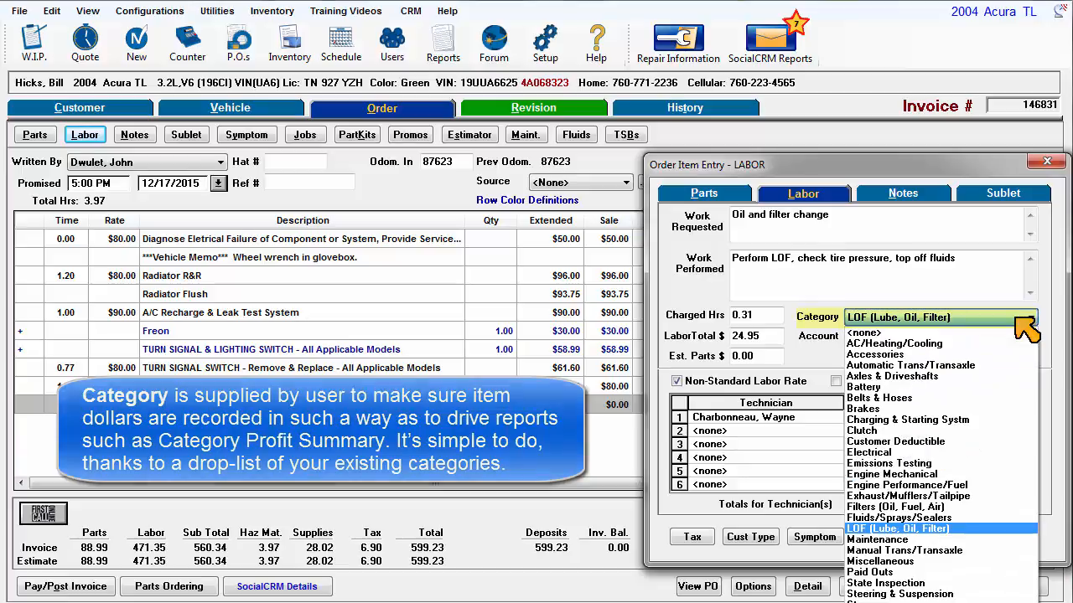
Set the category to LOF (Lube, Oil, Filter), keeping Labor Revenue as the account.
click(897, 528)
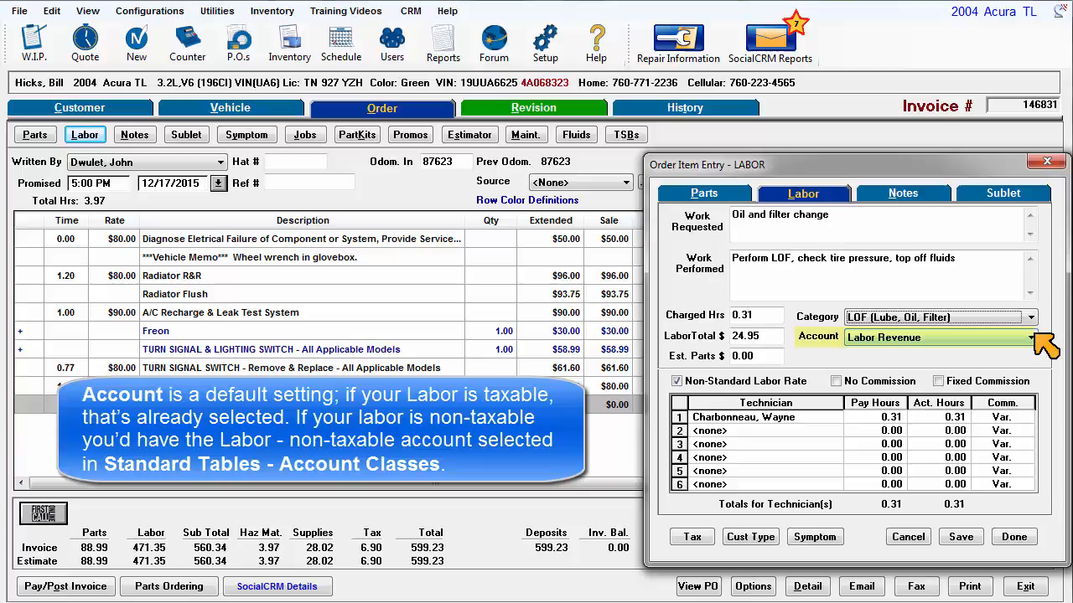
click(1030, 337)
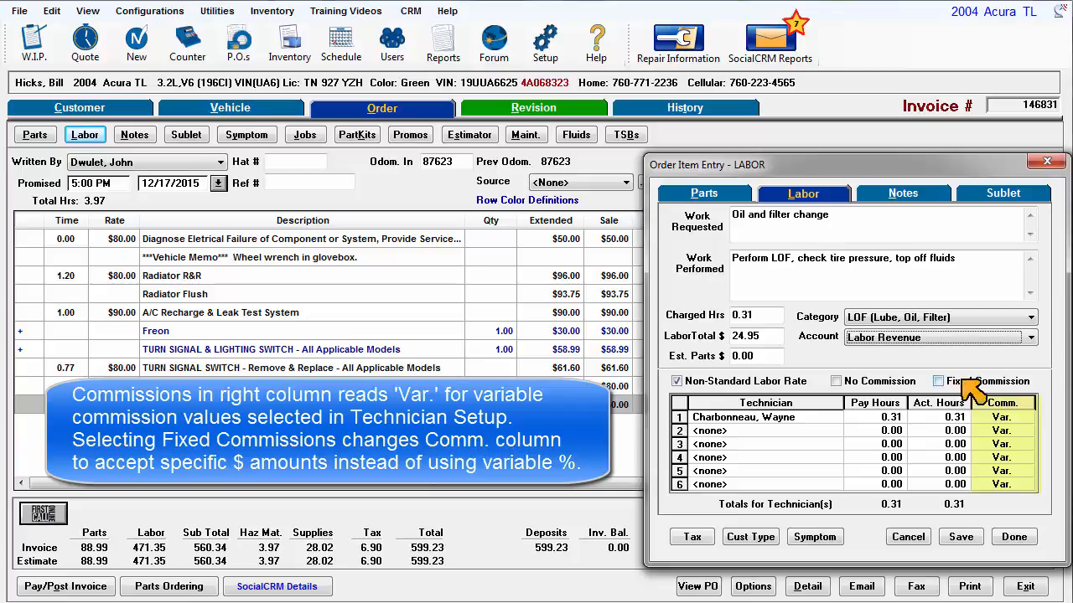
click(938, 380)
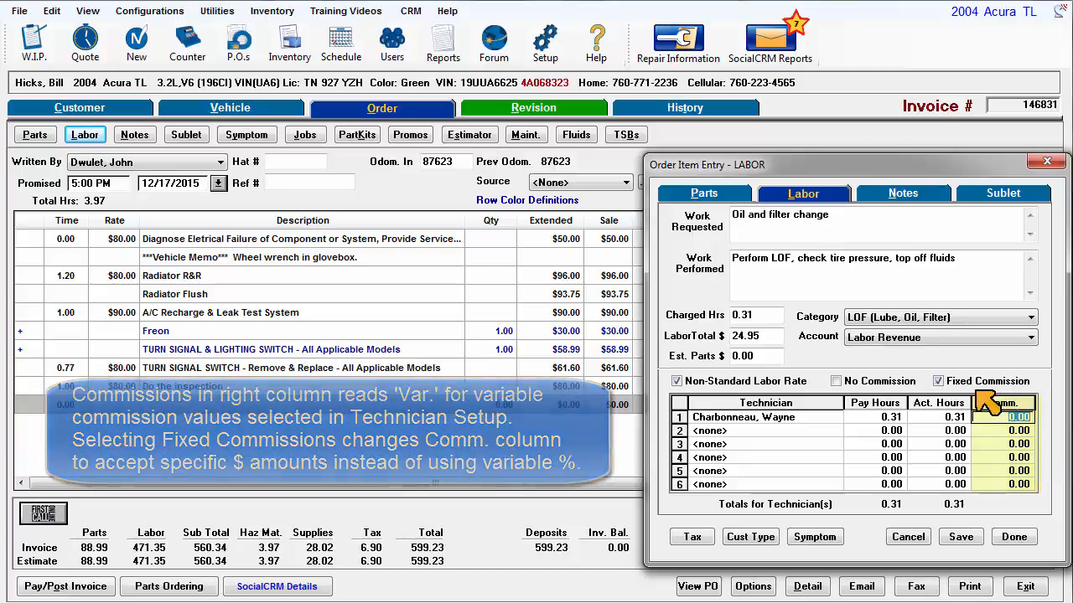
click(937, 381)
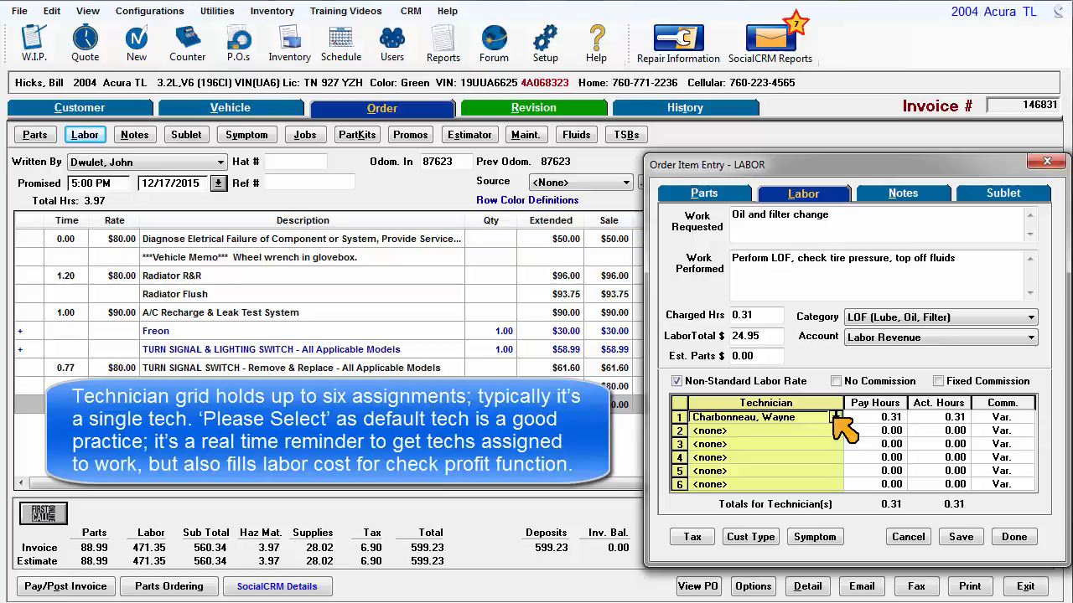
click(754, 418)
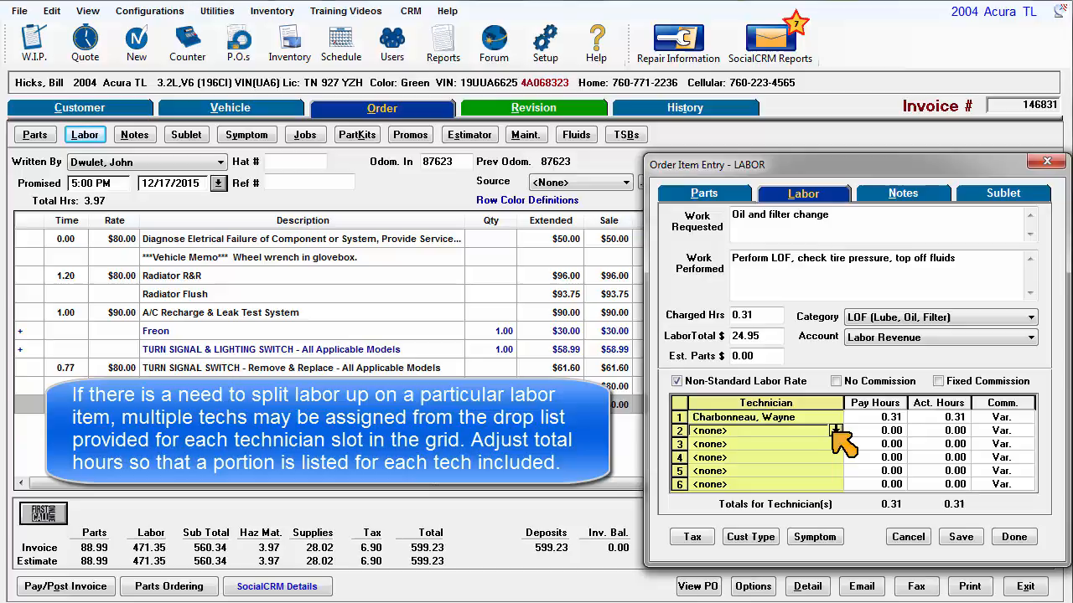
click(765, 429)
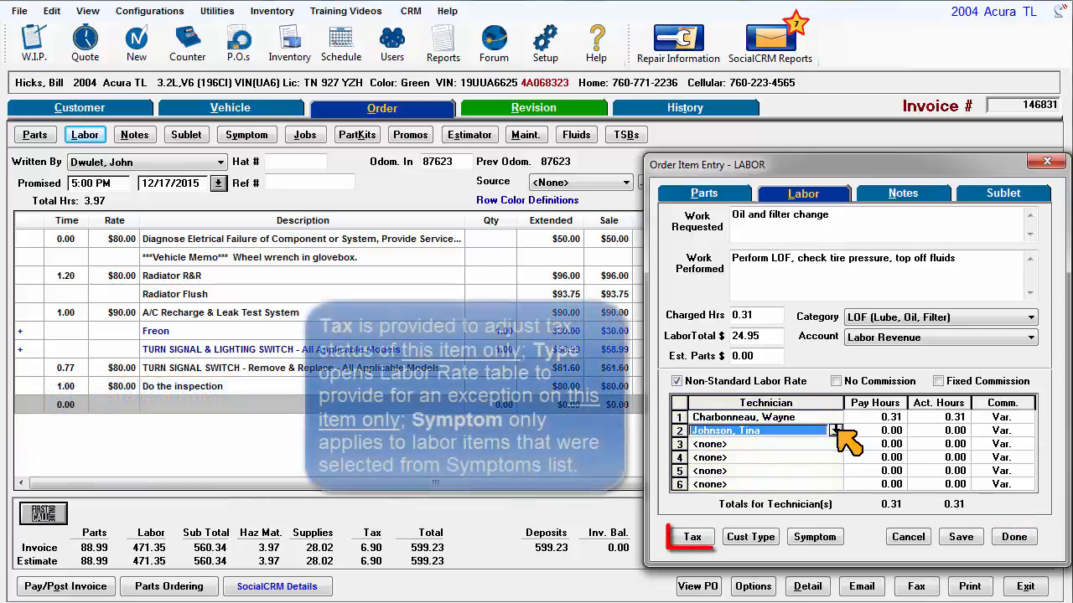
click(691, 537)
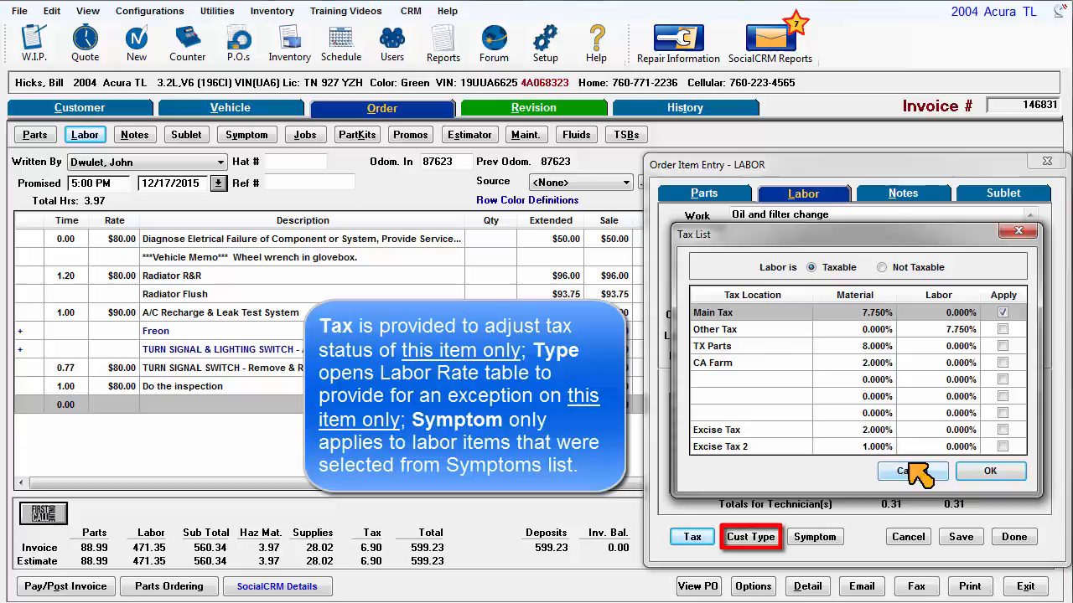
click(750, 536)
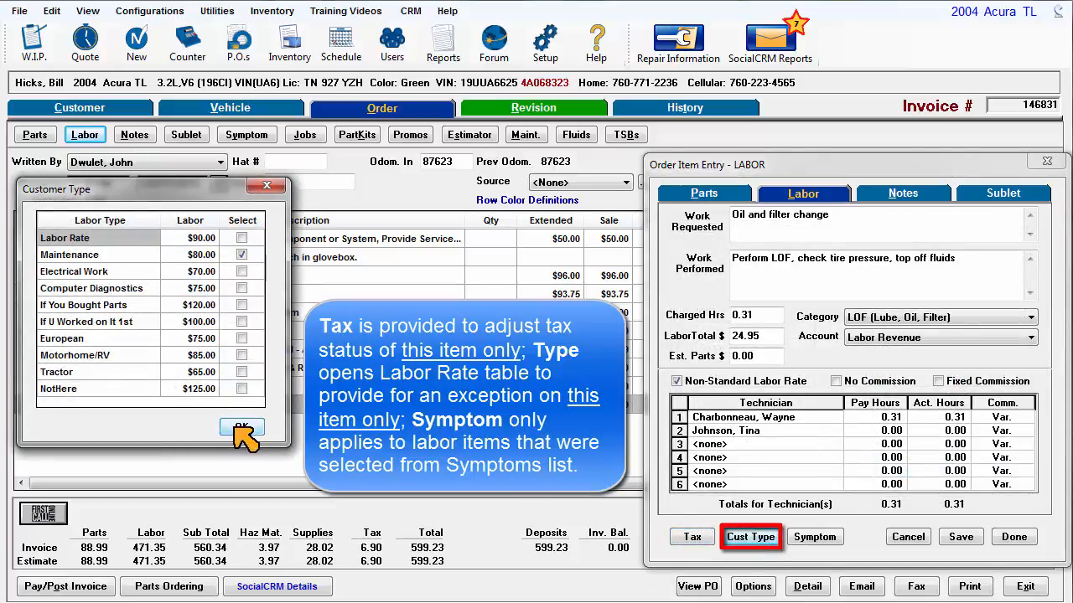
click(241, 427)
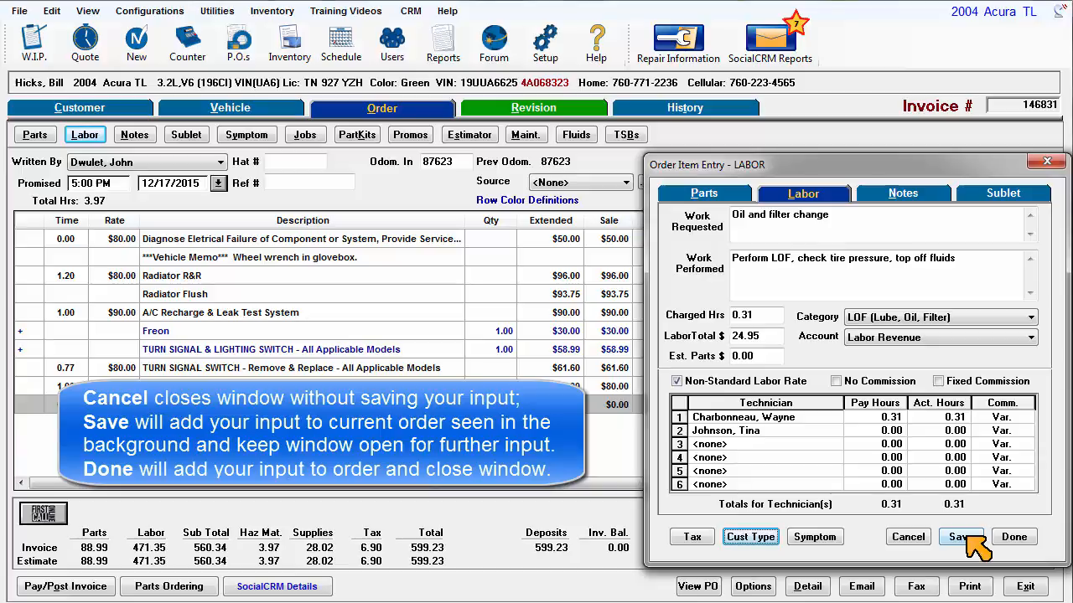
mouse_move(1014, 536)
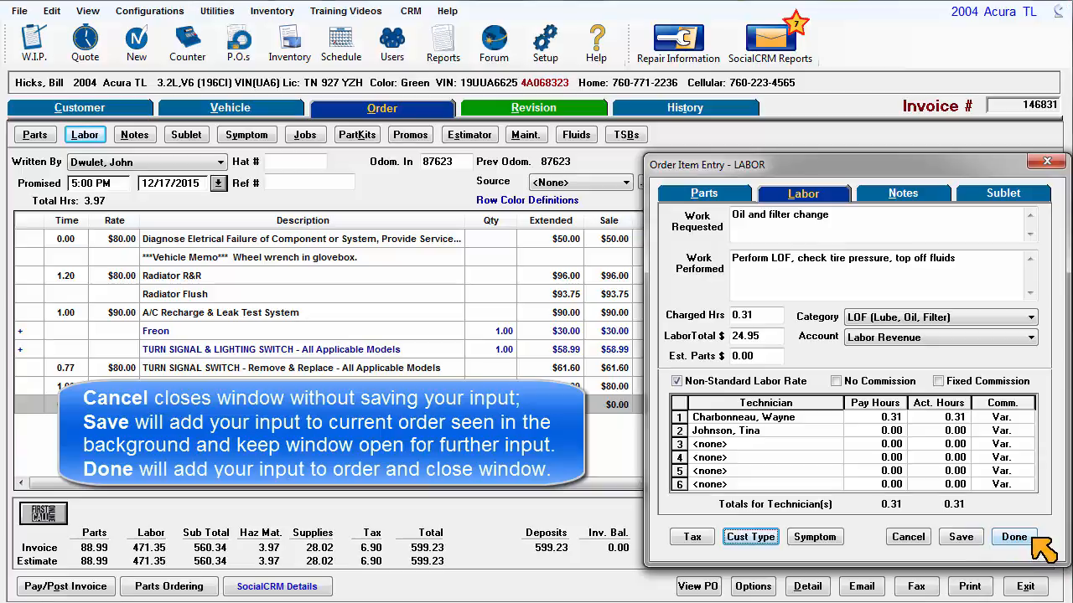